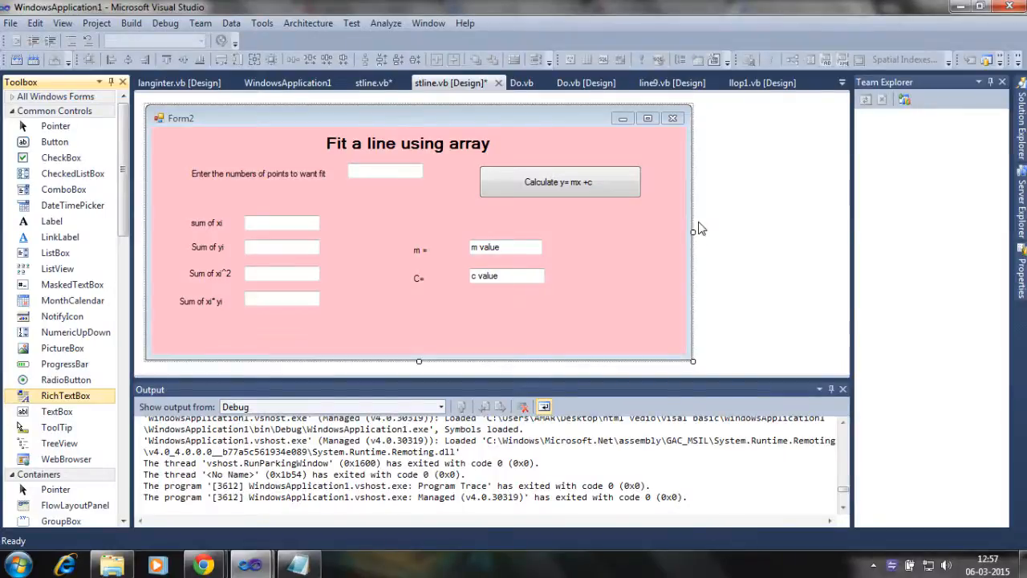
pyautogui.moveTo(630, 238)
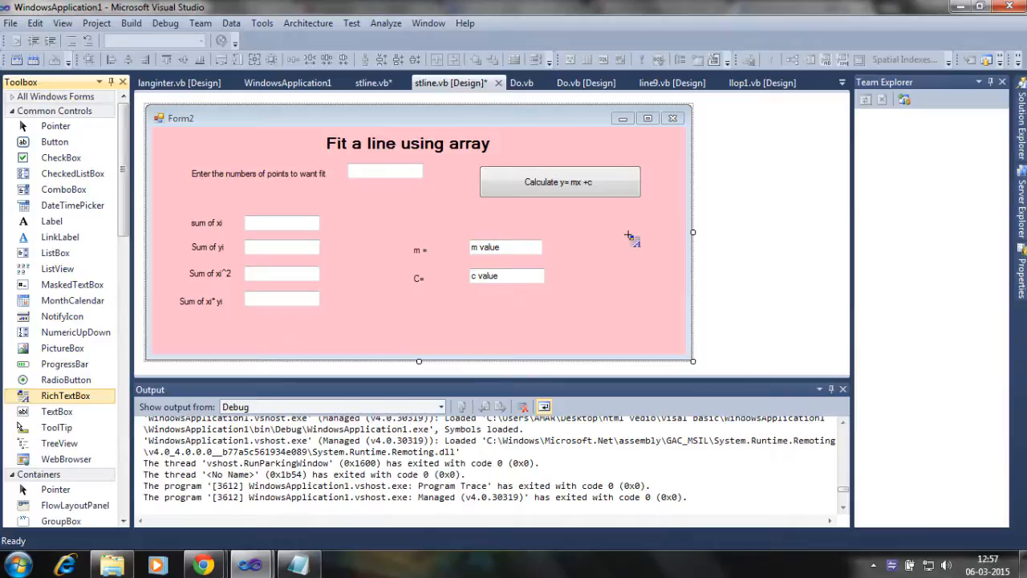
pyautogui.moveTo(580, 223)
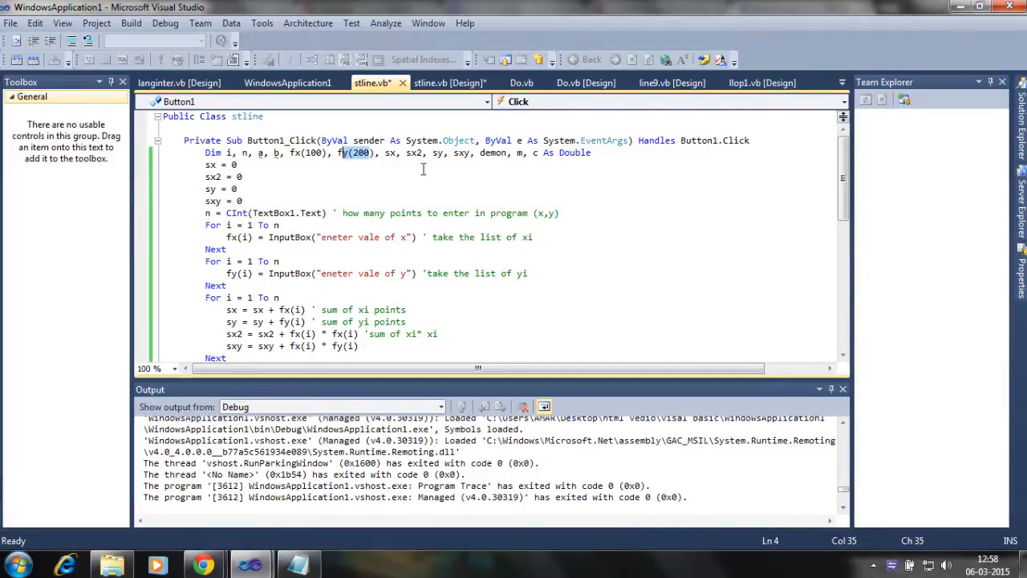
pyautogui.moveTo(389, 152)
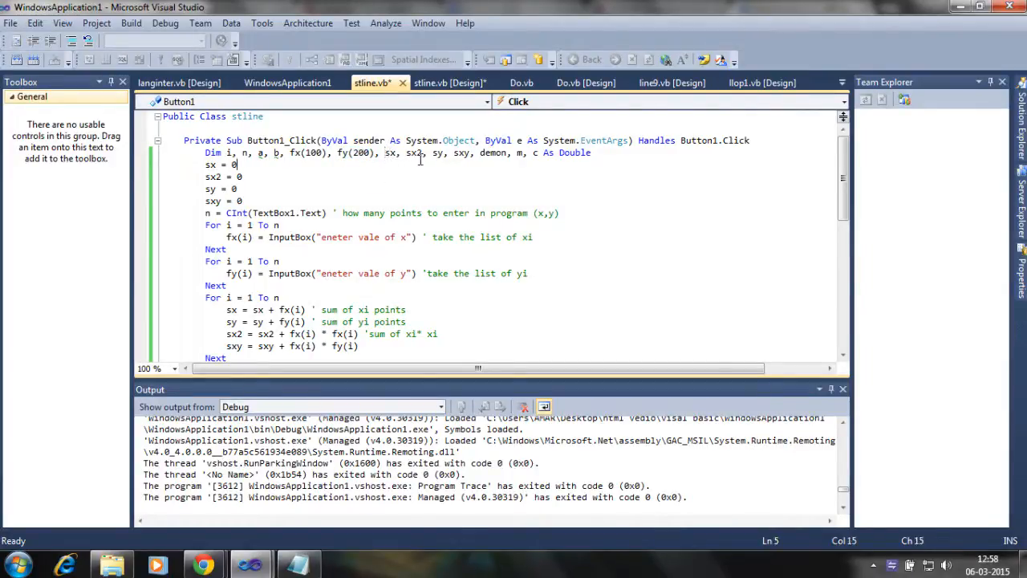
# - Show the Button1_Click handler in stline.vb and highlight the lines resetting the running sums to zero
pyautogui.doubleClick(459, 153)
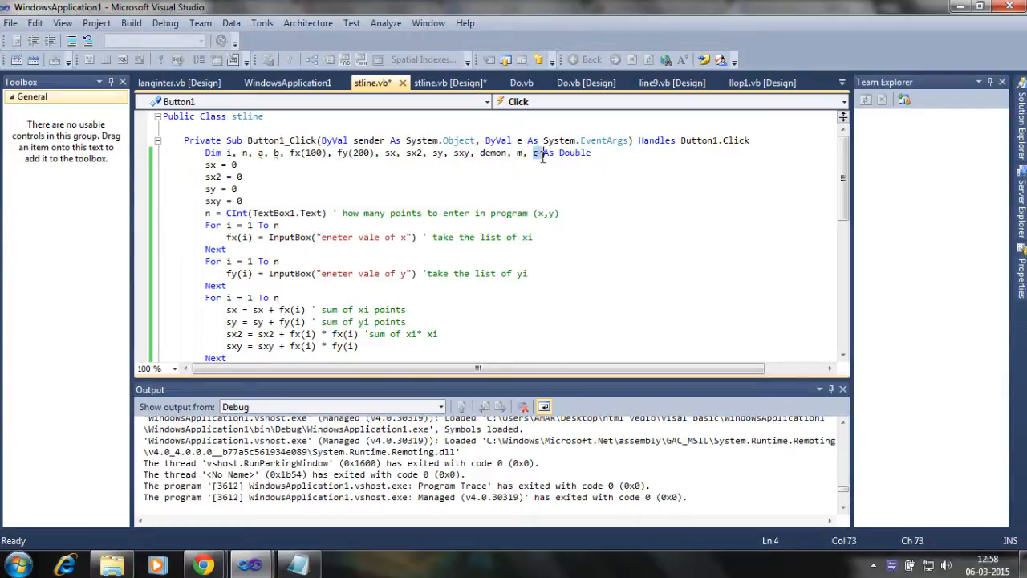
pyautogui.click(244, 201)
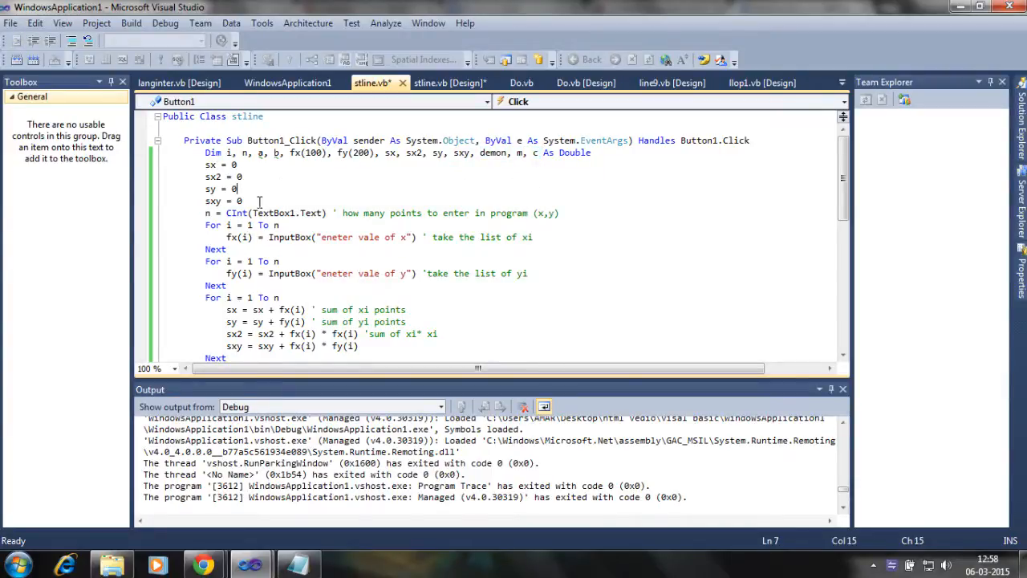
pyautogui.moveTo(242, 200); pyautogui.dragTo(196, 164)
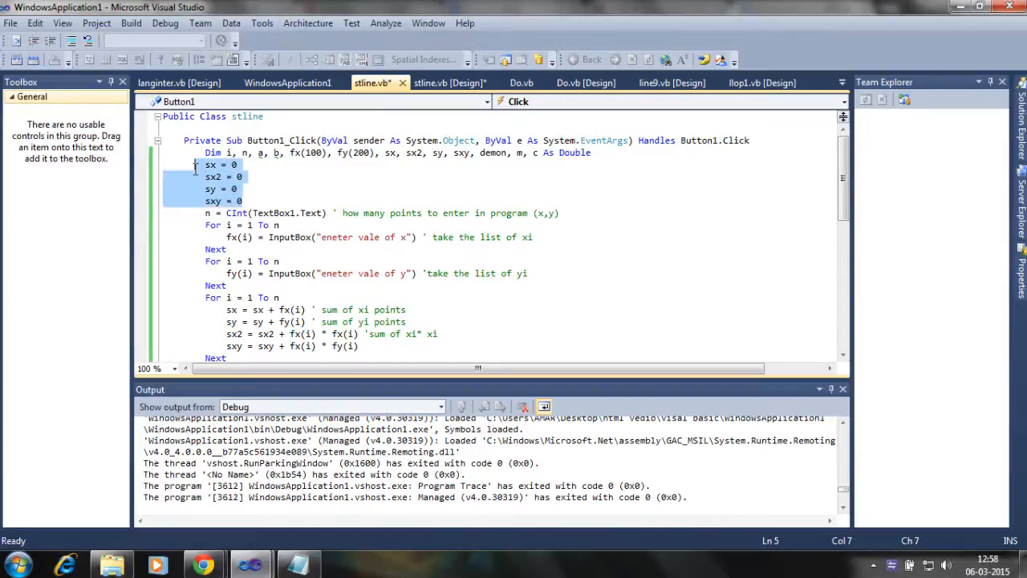
pyautogui.click(225, 212)
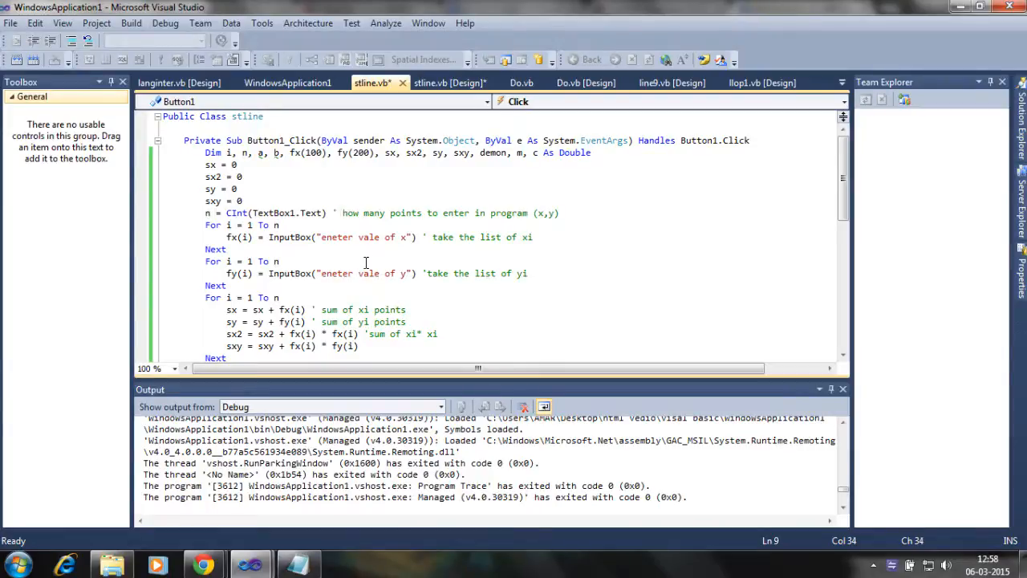
pyautogui.moveTo(548, 225)
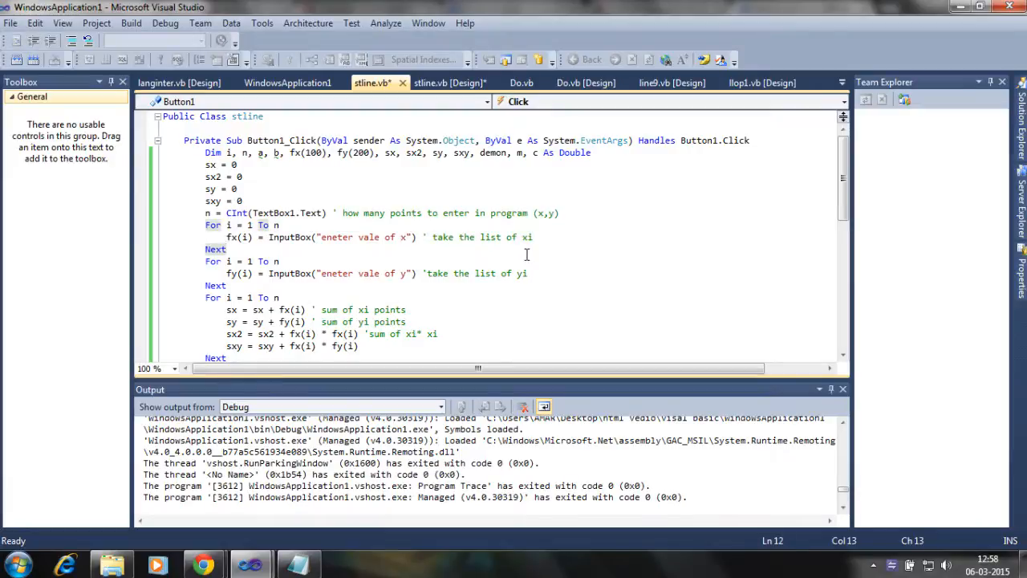
pyautogui.moveTo(536, 273)
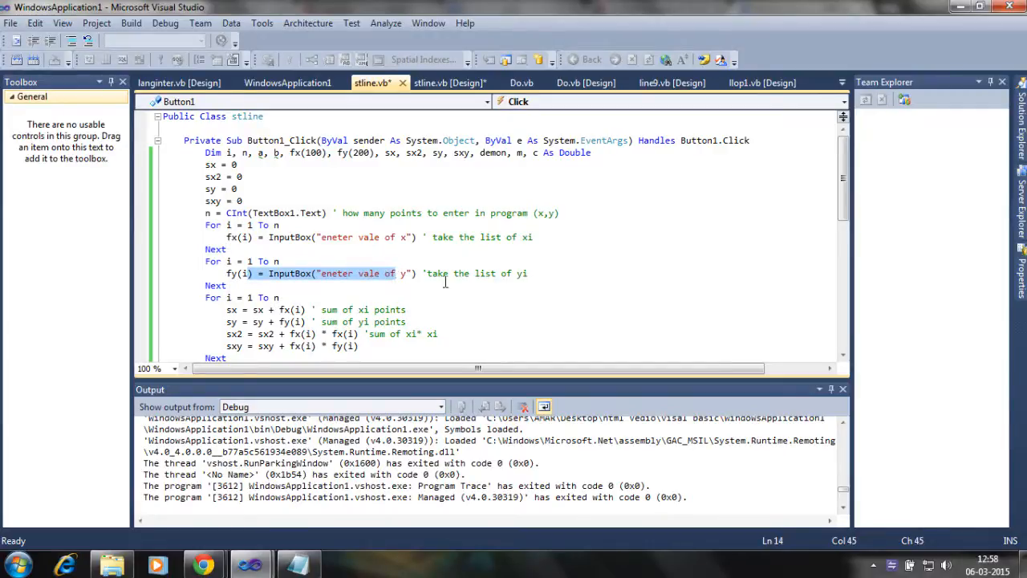
pyautogui.scroll(-3)
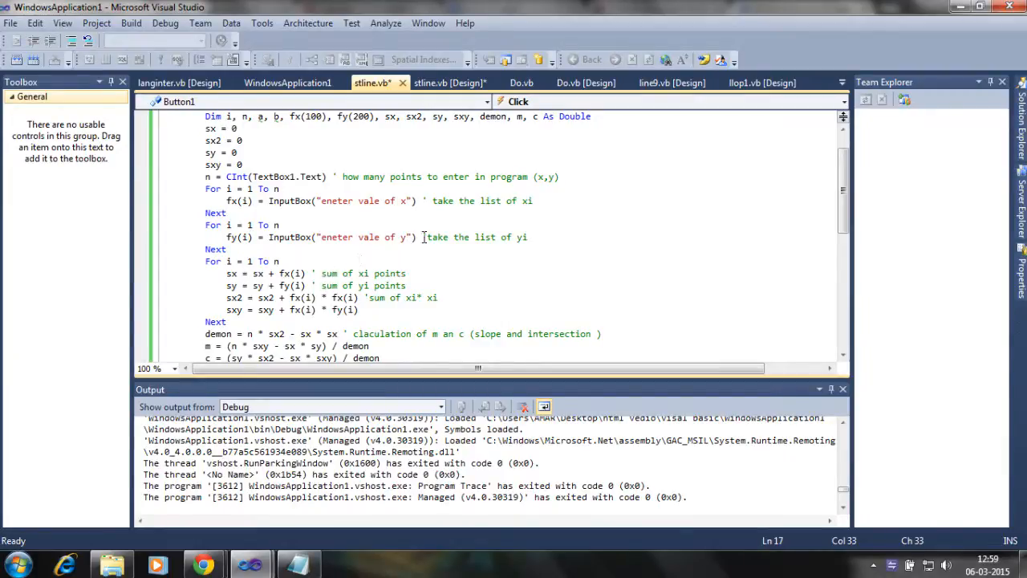
pyautogui.moveTo(371, 274)
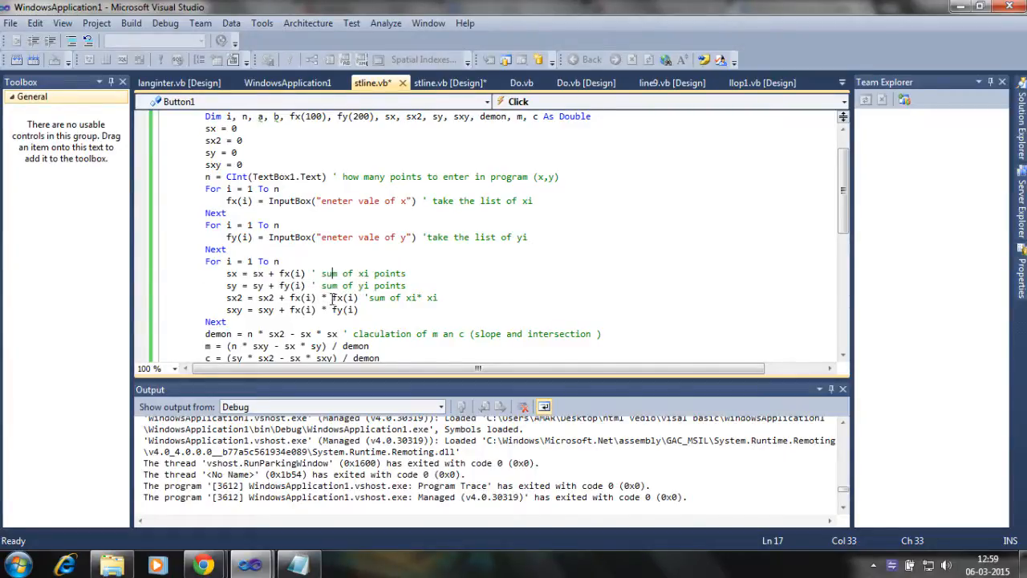
pyautogui.moveTo(257, 286)
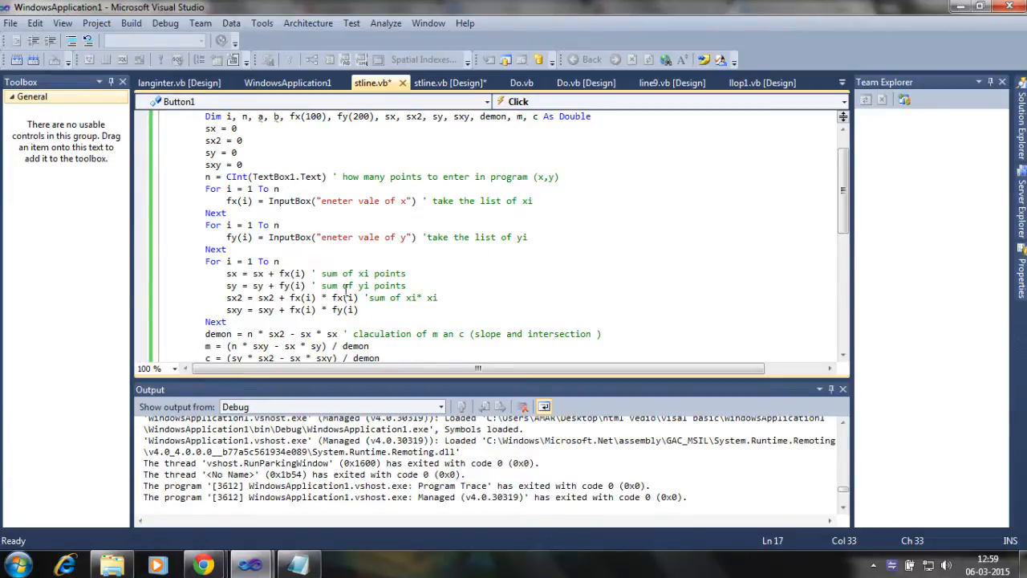
pyautogui.moveTo(292, 273)
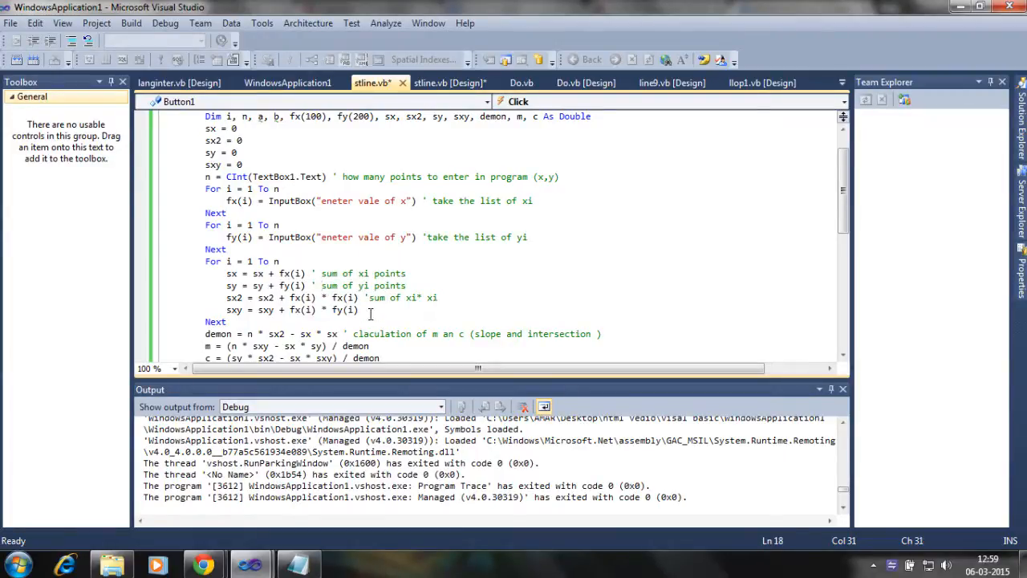
pyautogui.click(461, 308)
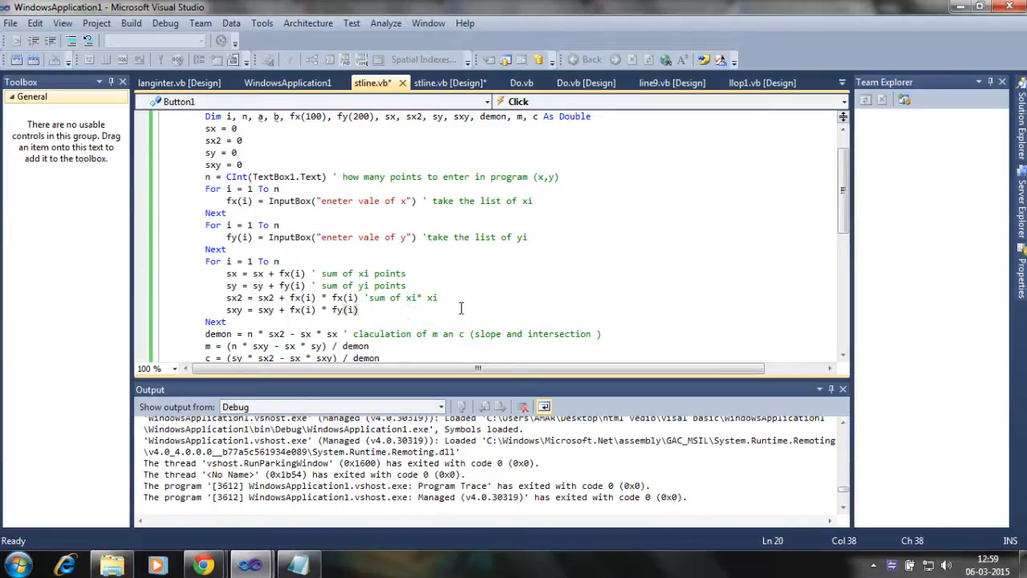
pyautogui.scroll(-3)
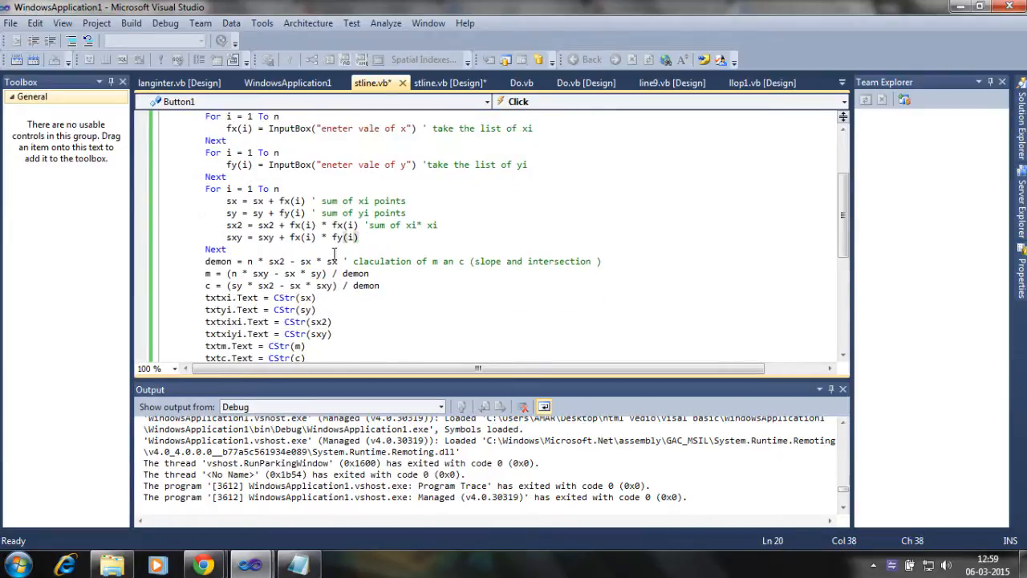
pyautogui.moveTo(205, 260); pyautogui.dragTo(331, 273)
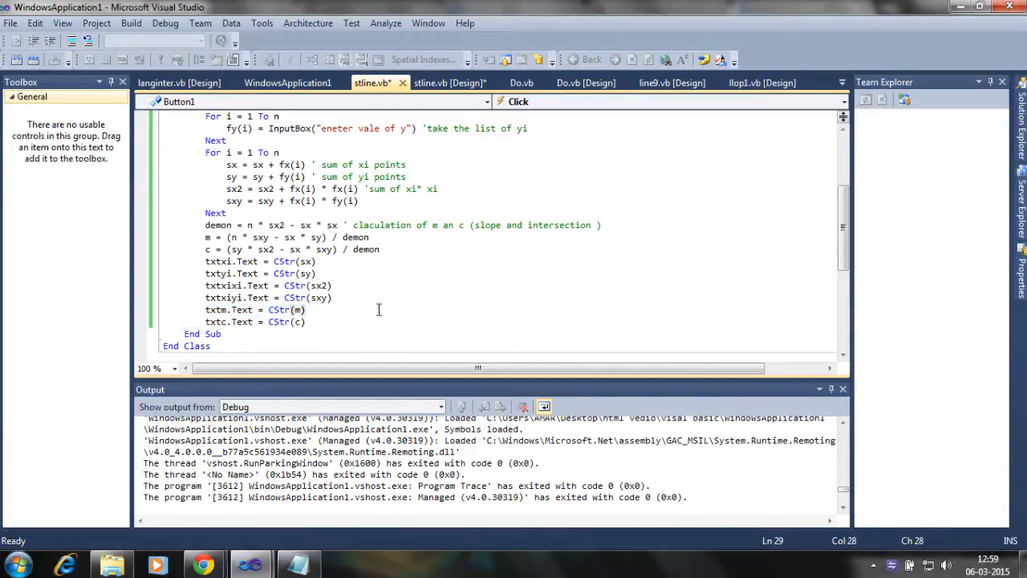
pyautogui.moveTo(281, 297)
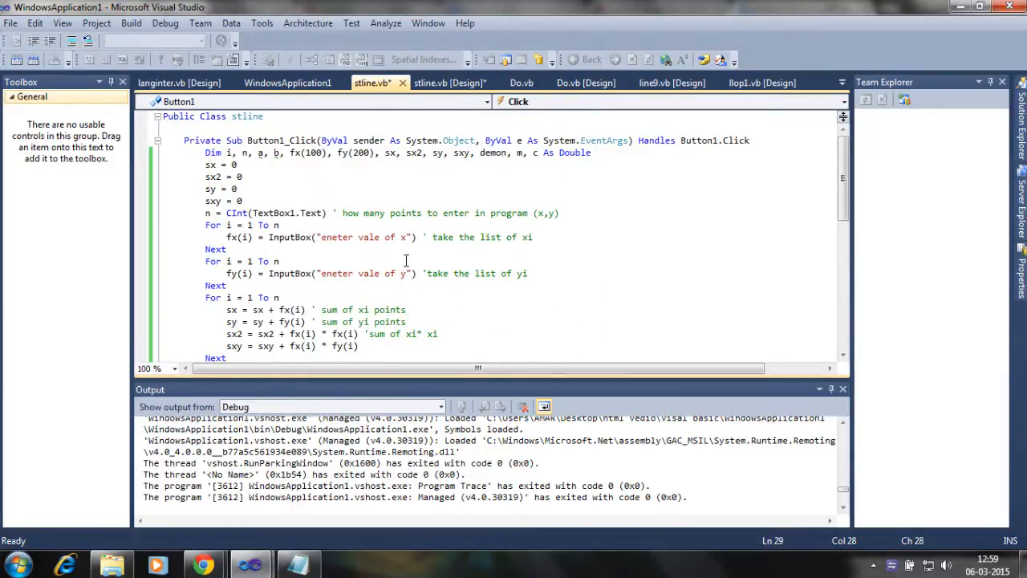
pyautogui.scroll(-3)
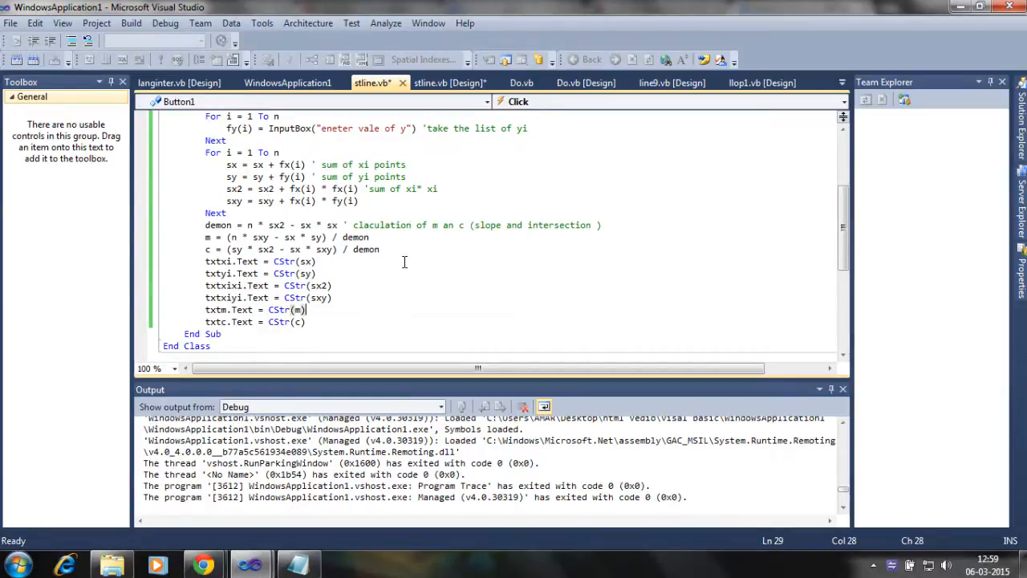
pyautogui.moveTo(403, 241)
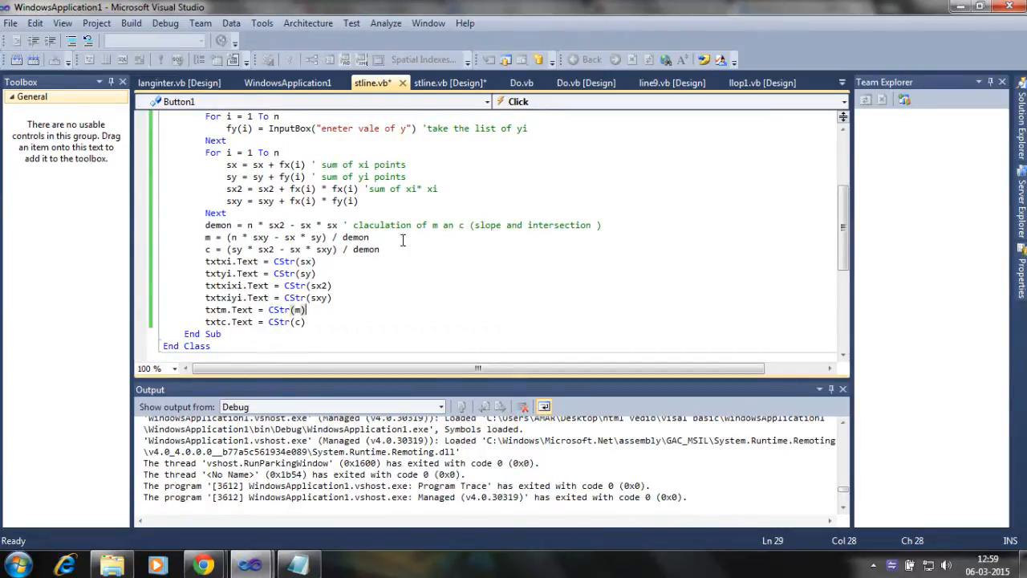
pyautogui.click(449, 84)
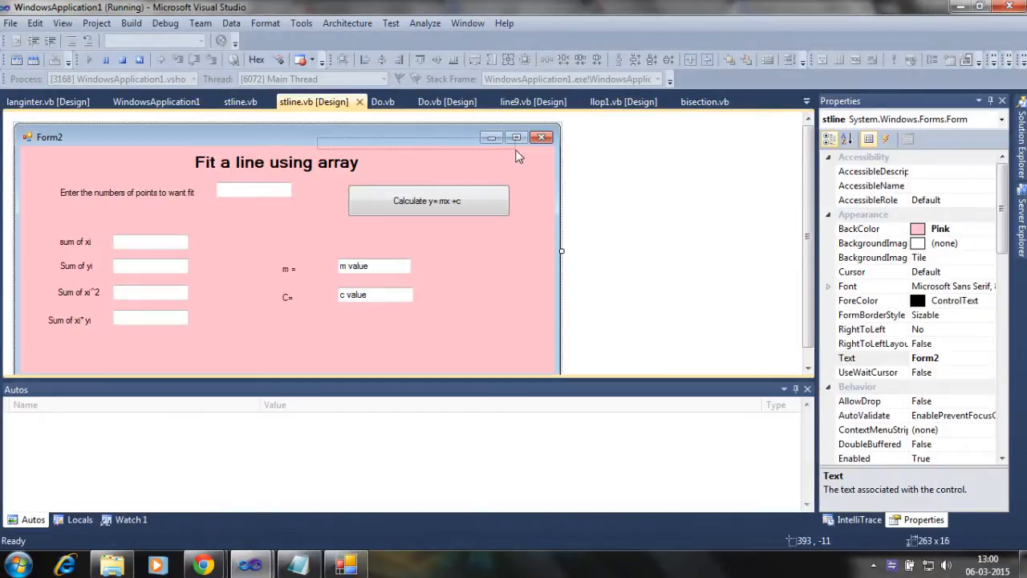
# - Start the line-fit calculation with the number of points set to 2
pyautogui.click(276, 162)
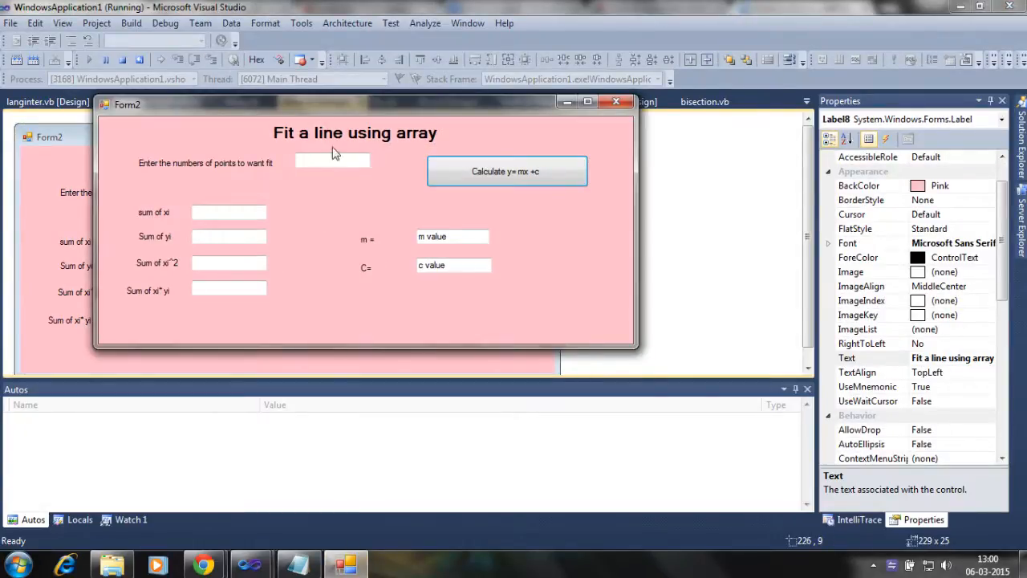
pyautogui.write('2')
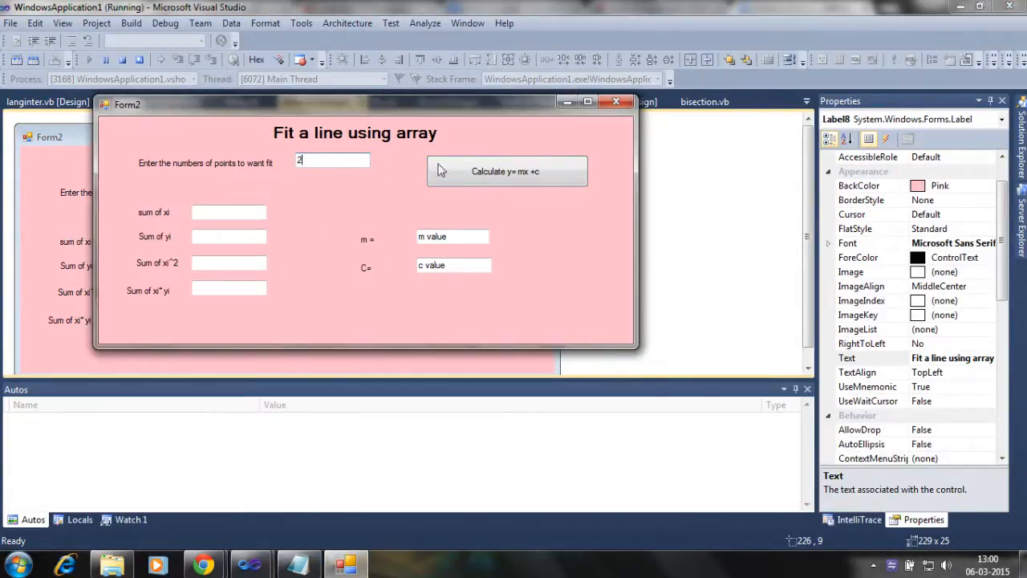
pyautogui.click(507, 170)
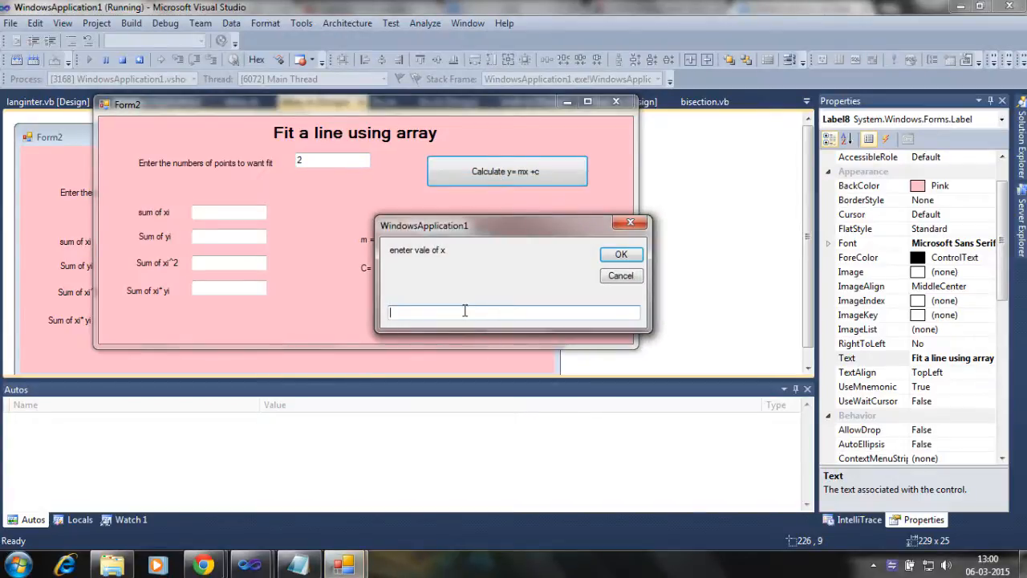
# - Enter the x values 1.1 and 2.3 through the input boxes
pyautogui.write('1.1')
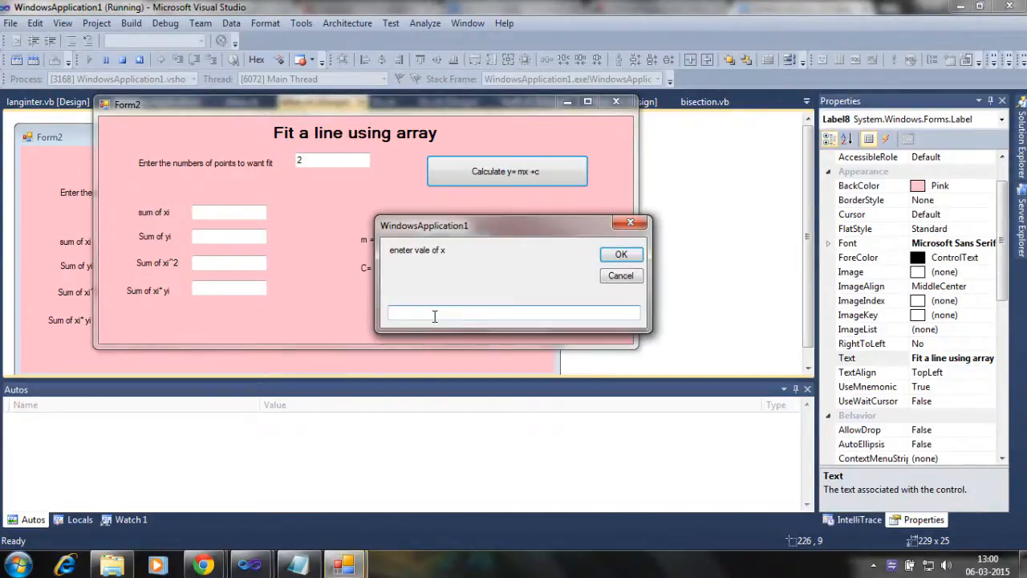
pyautogui.write('2')
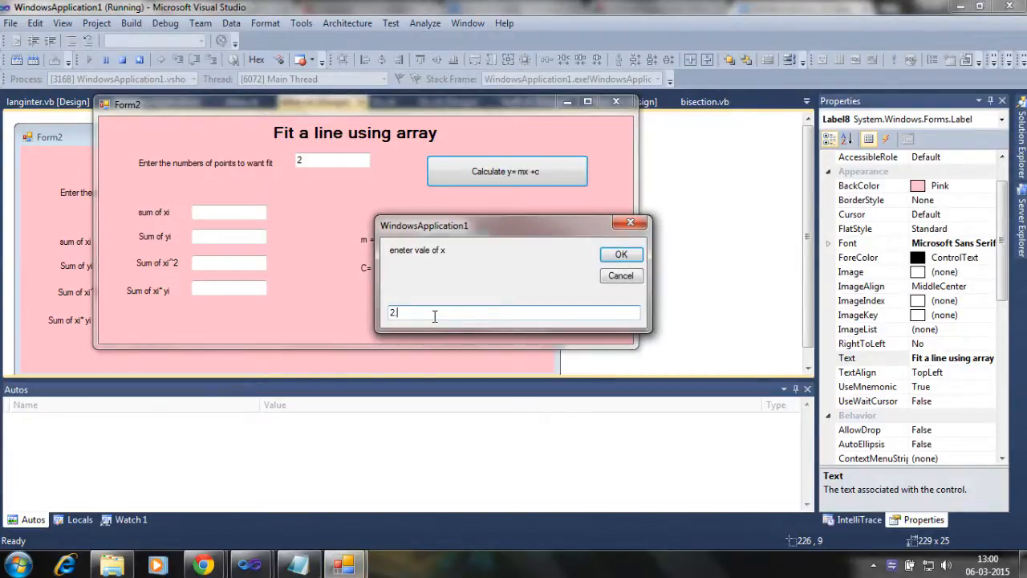
pyautogui.write('.3')
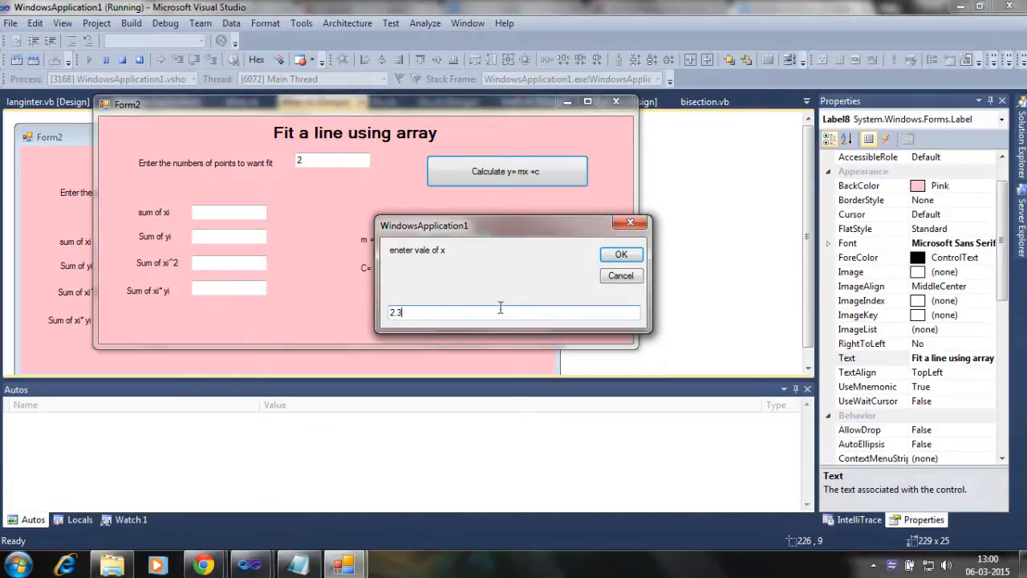
pyautogui.click(620, 253)
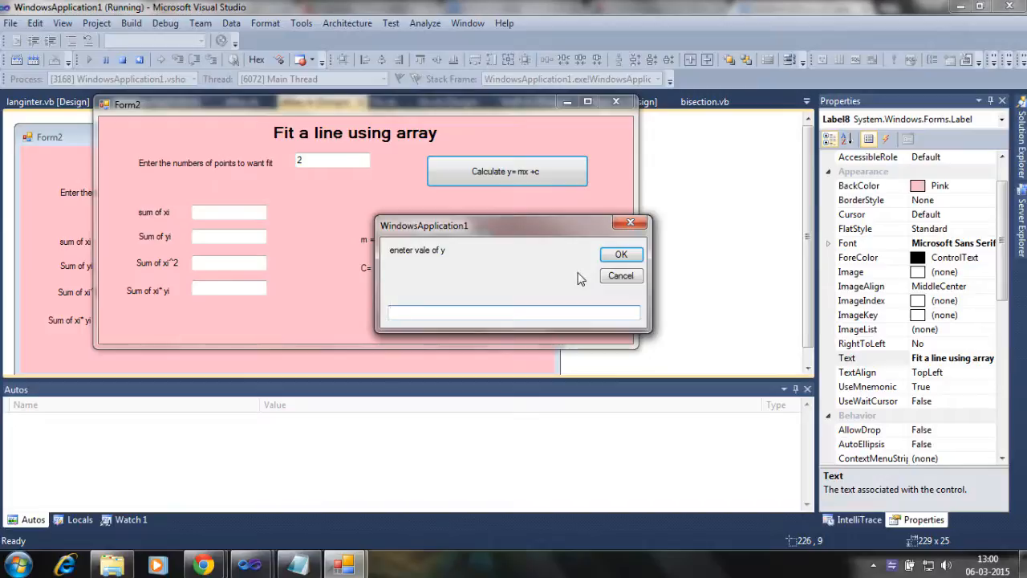
# - Enter the y values (last one 1.9) so the form shows the sums, slope m and intercept c
pyautogui.click(513, 311)
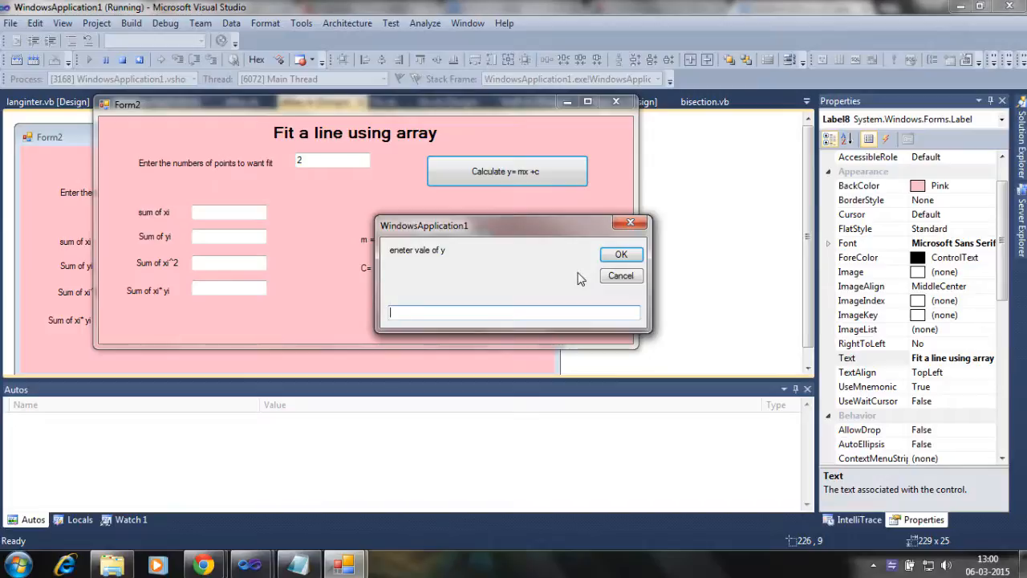
pyautogui.write('0.')
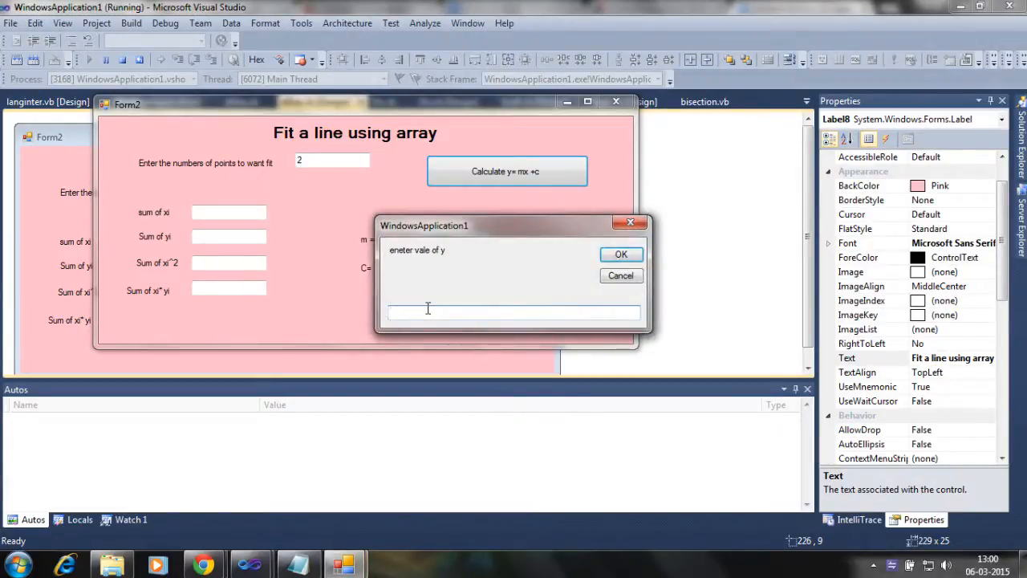
pyautogui.write('1.9')
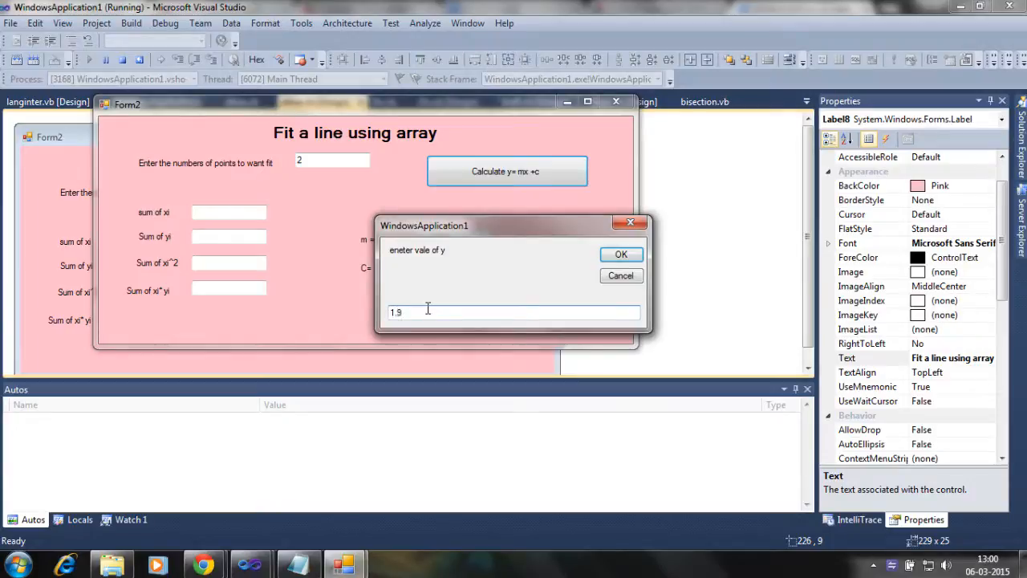
pyautogui.click(619, 254)
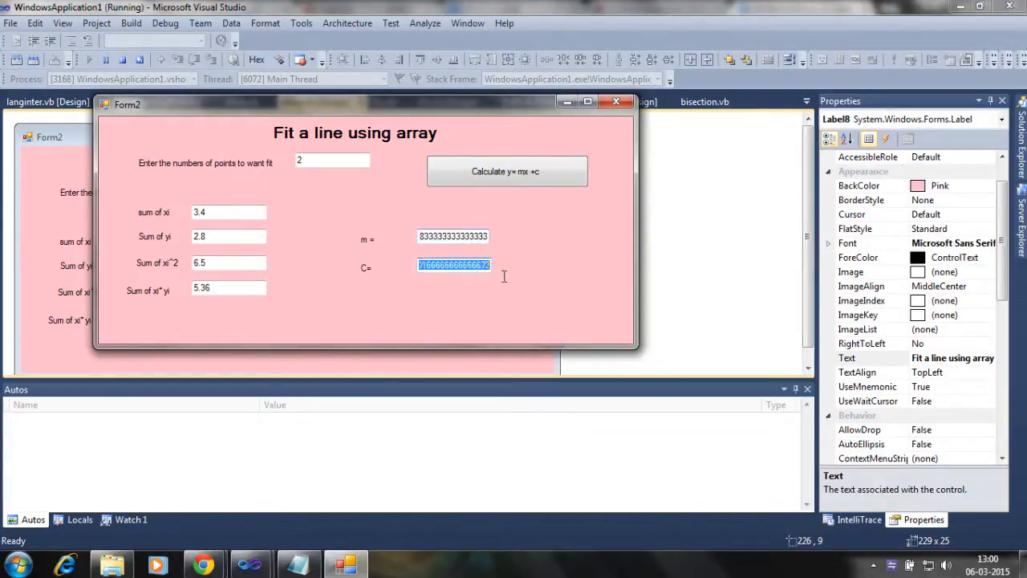
pyautogui.moveTo(199, 356)
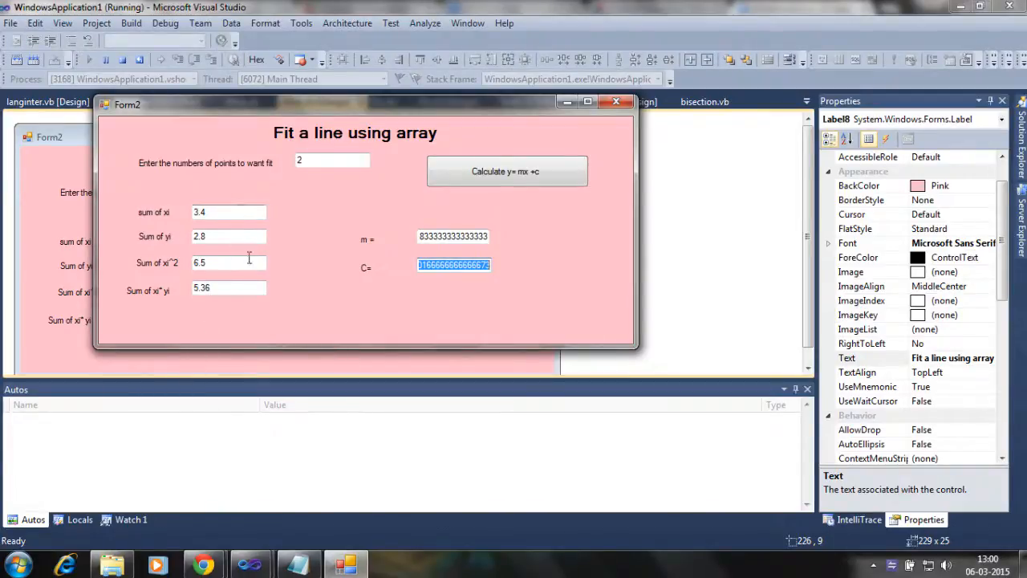
pyautogui.moveTo(242, 292)
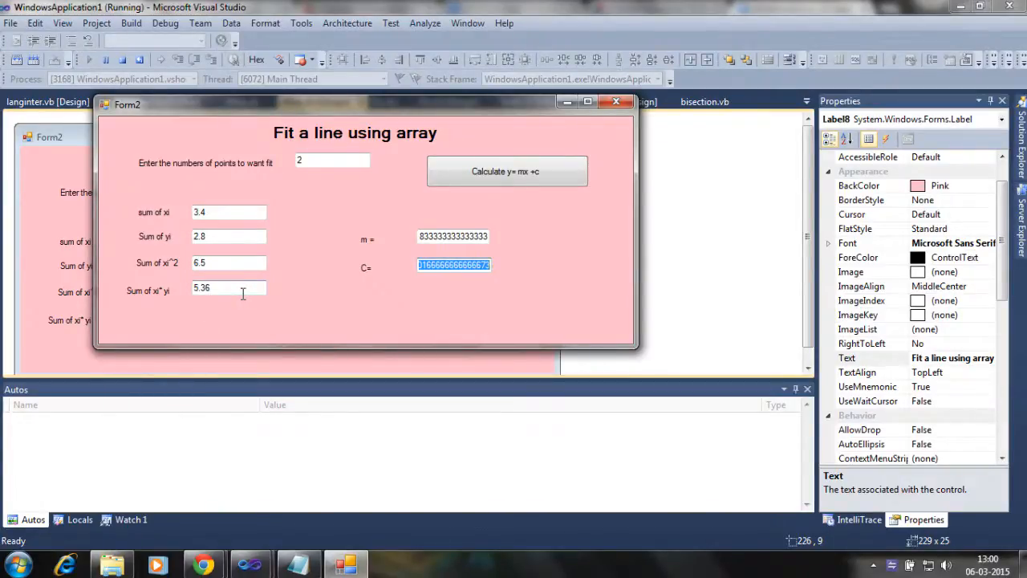